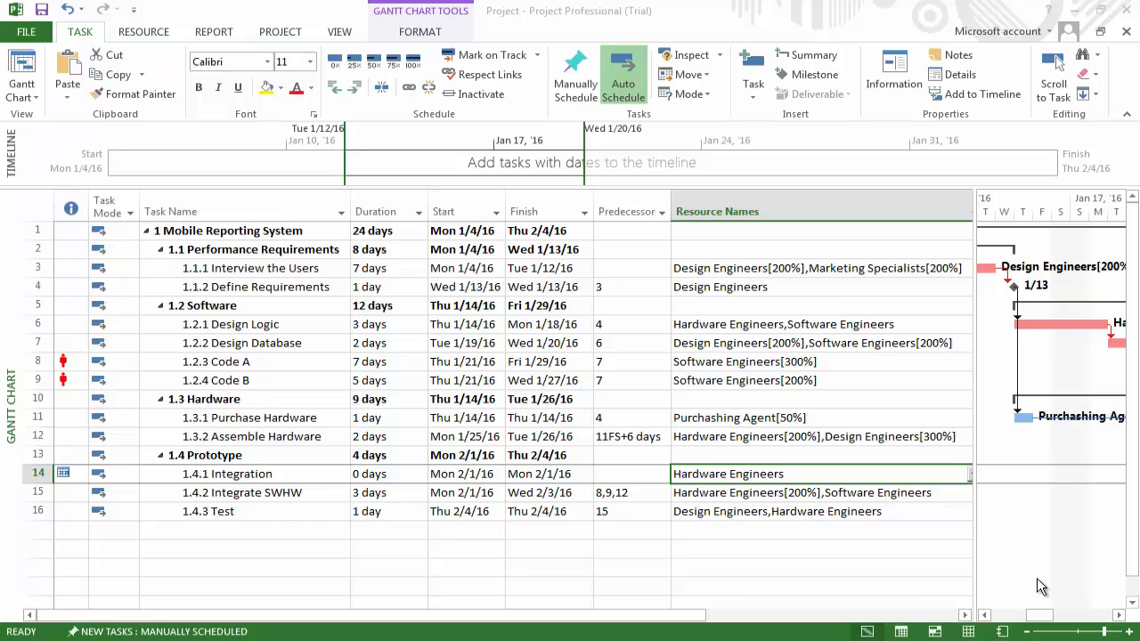
mouse_move(766, 440)
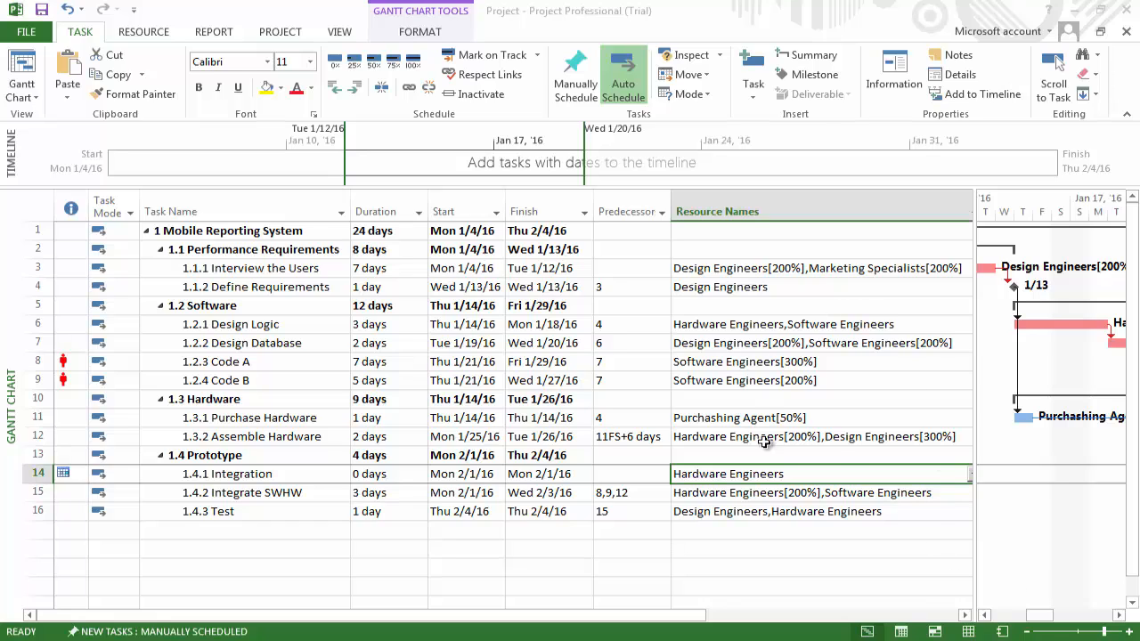
mouse_move(823, 563)
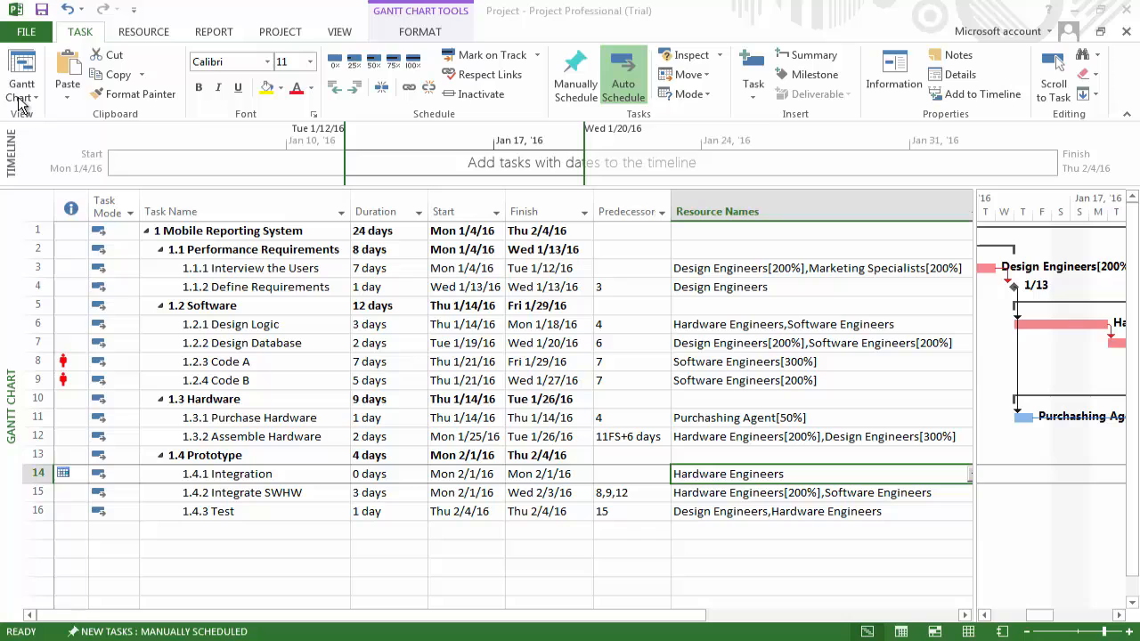
Step: Switch to the Resource Sheet view to spot Software Engineers overallocated at 300%
left_click(20, 85)
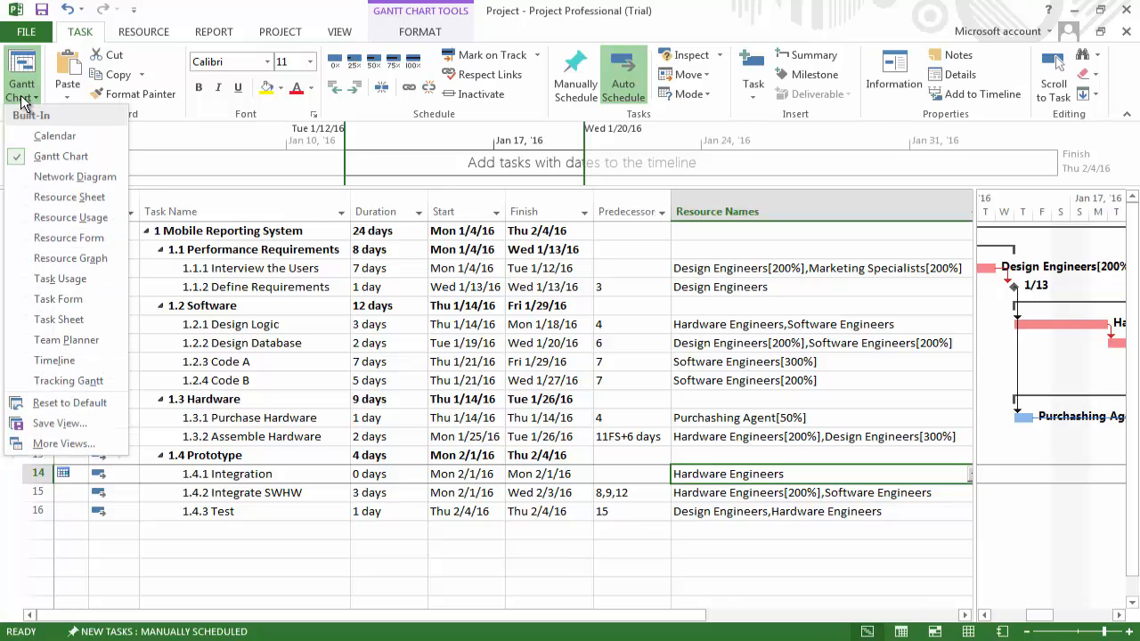
mouse_move(69, 197)
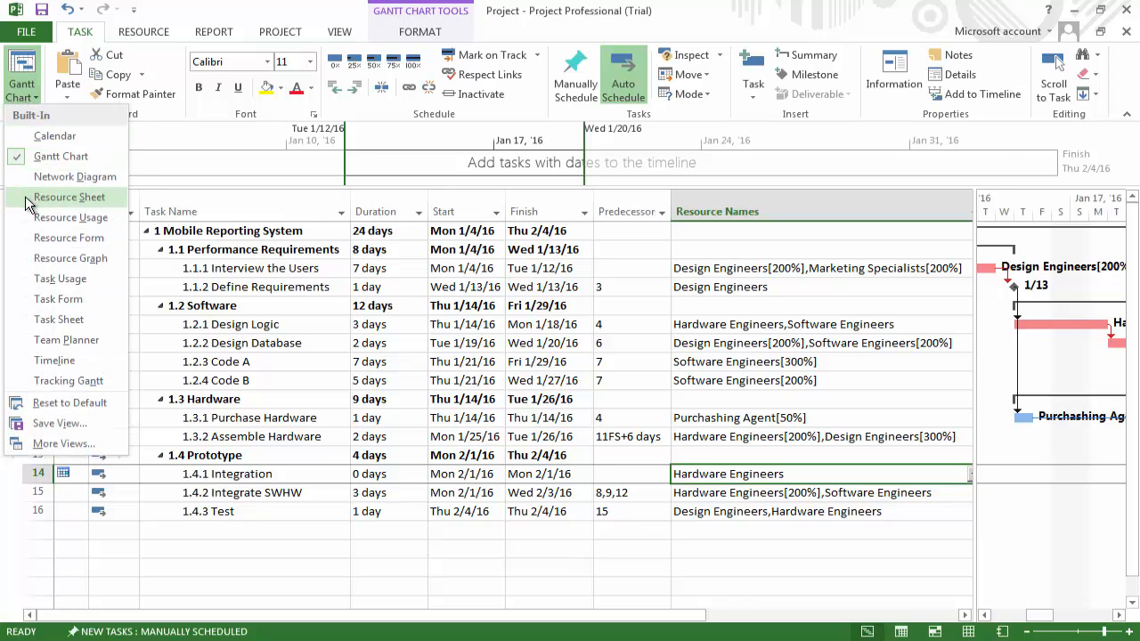
left_click(70, 197)
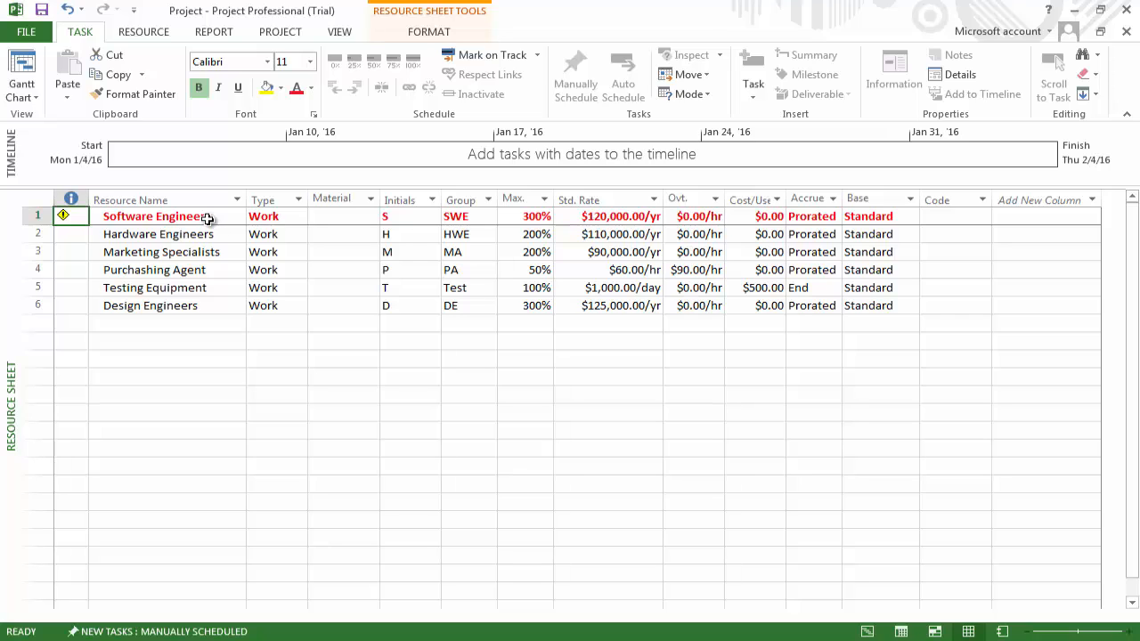
mouse_move(64, 216)
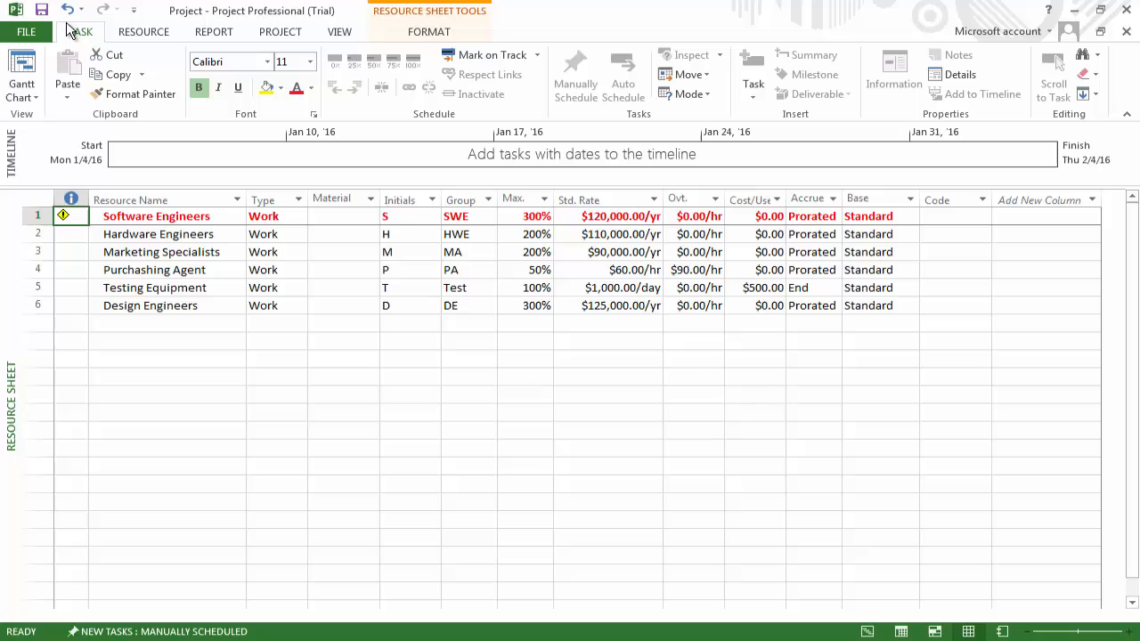
Step: Switch to Resource Usage to see Software Engineers' 40h overallocated days
left_click(18, 71)
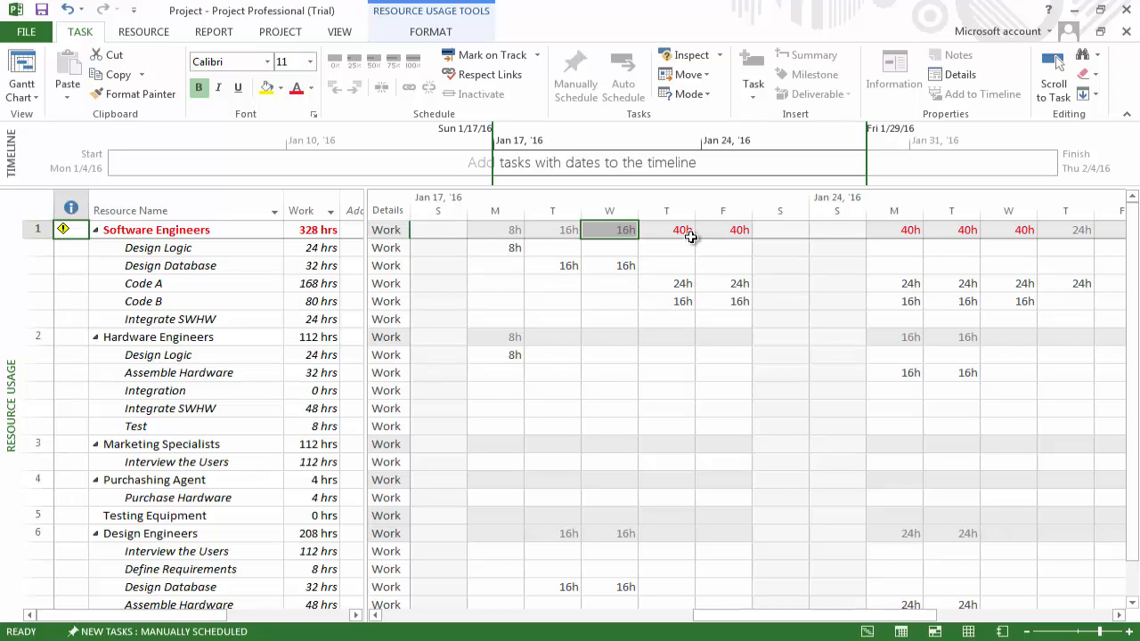
mouse_move(678, 332)
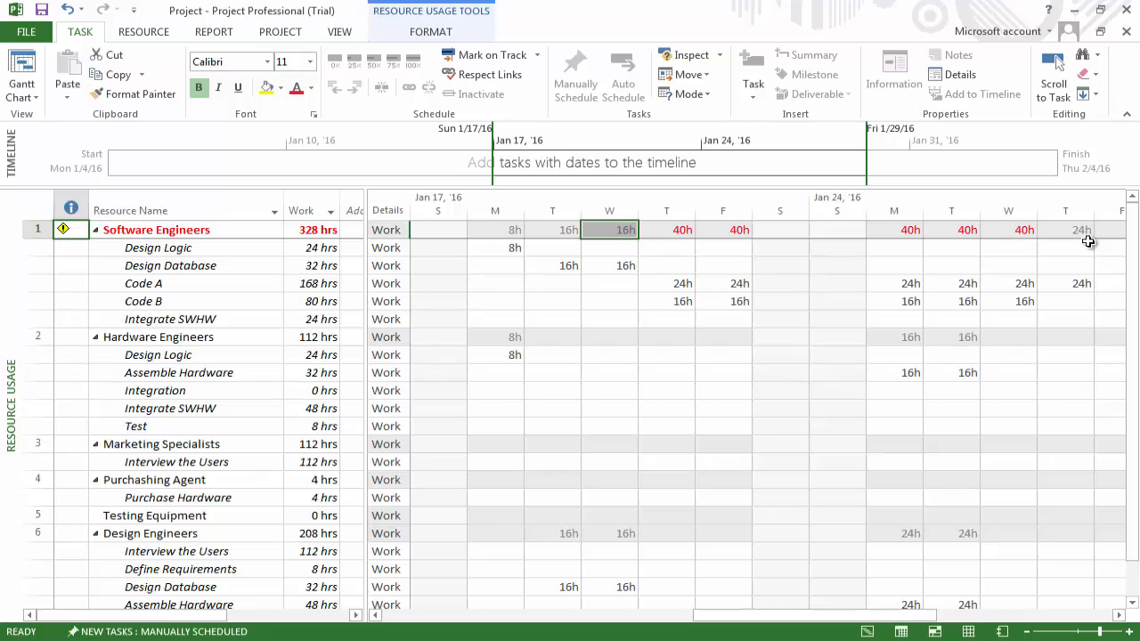
mouse_move(209, 289)
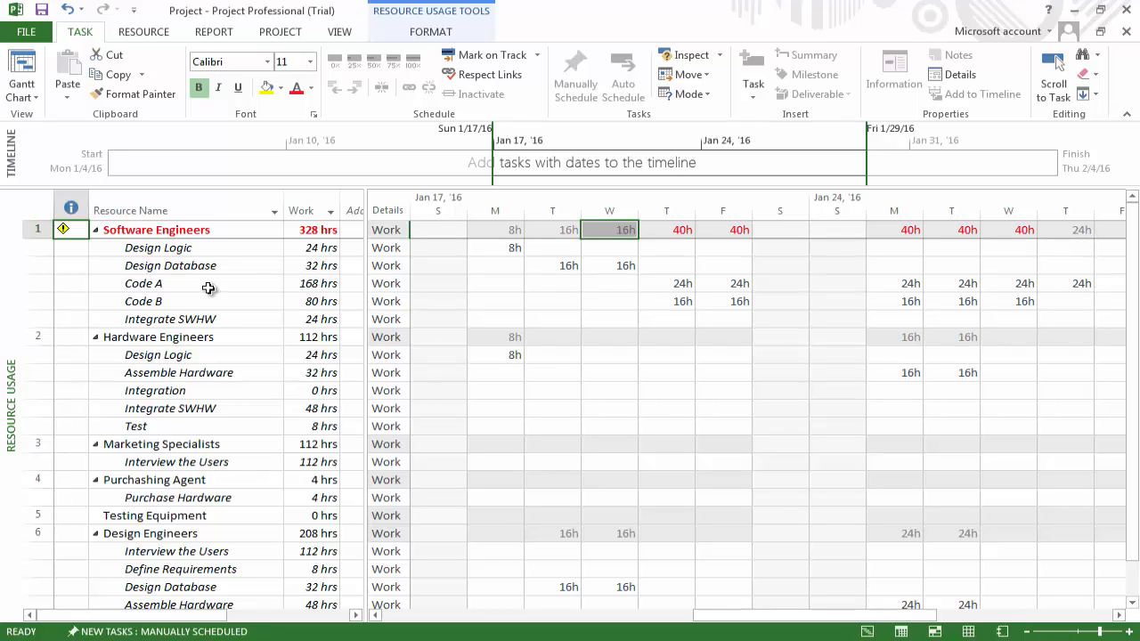
mouse_move(723, 291)
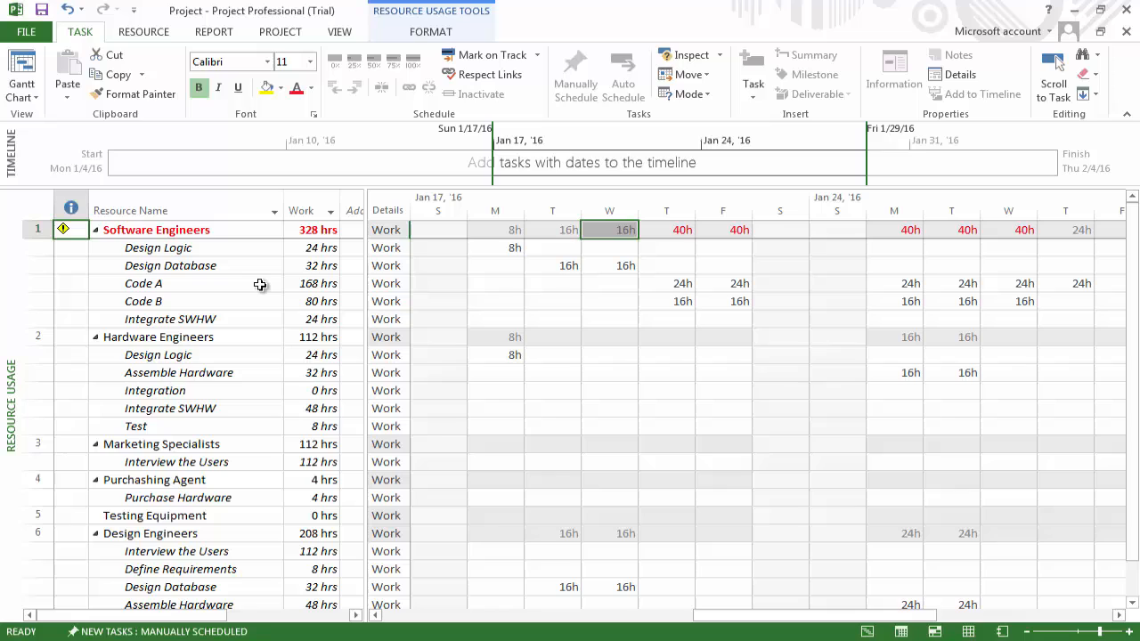
mouse_move(259, 304)
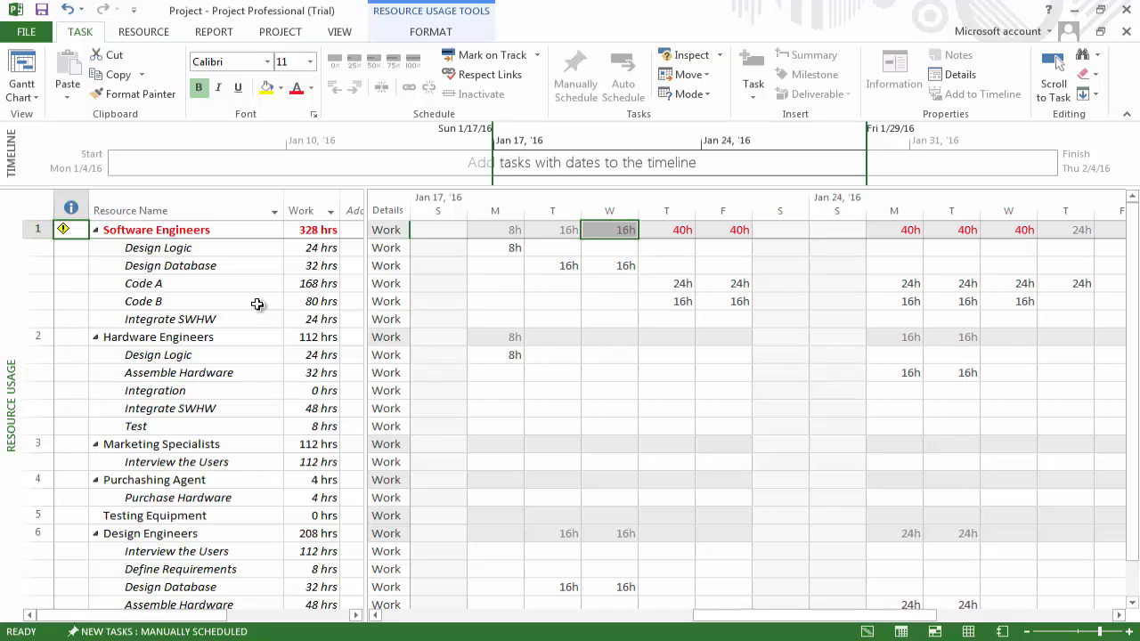
mouse_move(908, 555)
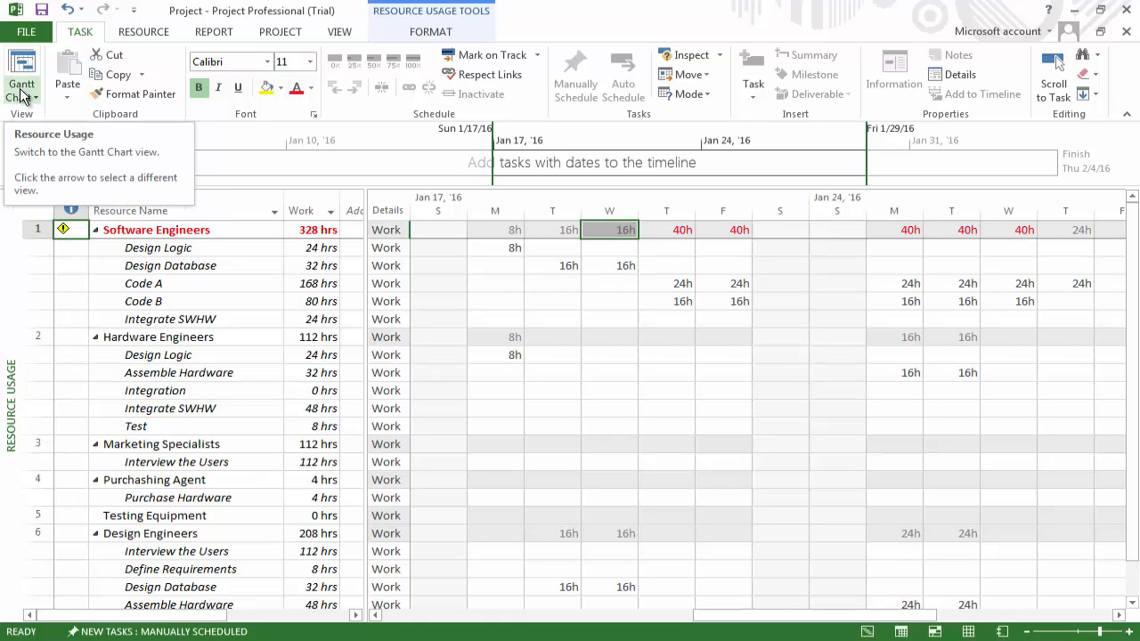
Step: Switch to the Resource Graph showing Software Engineers peaking at 500%
left_click(21, 85)
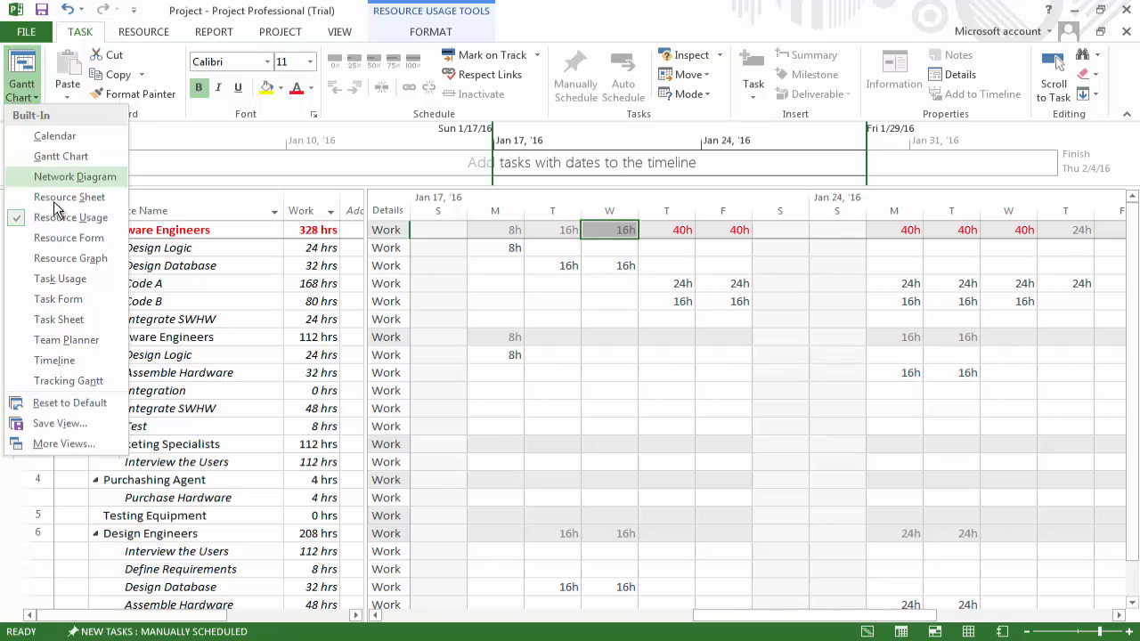
left_click(71, 257)
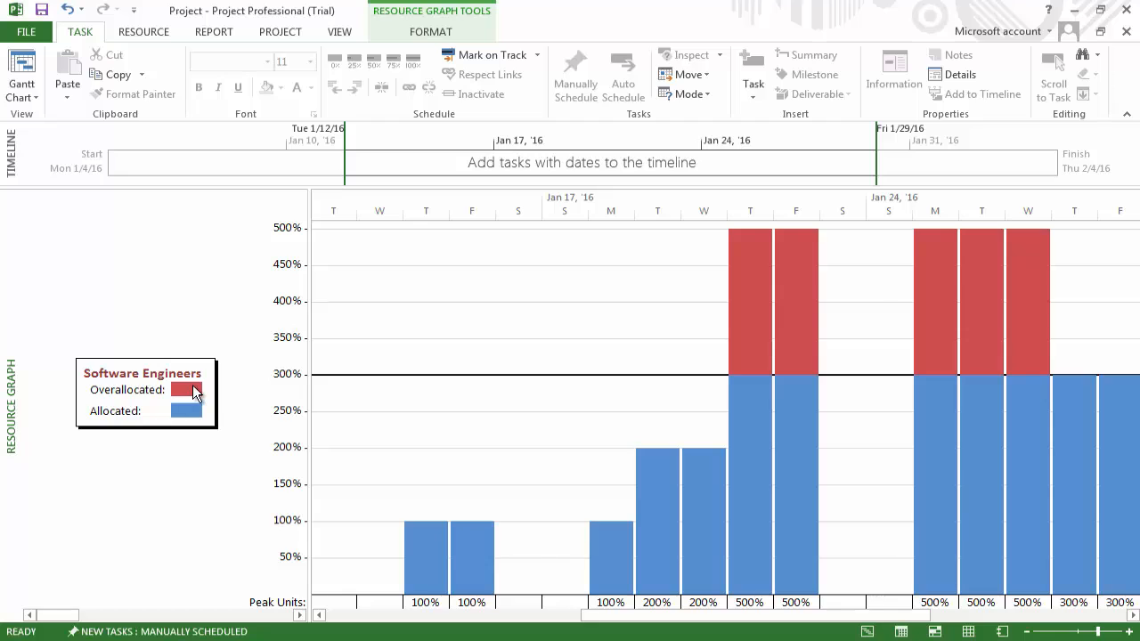
mouse_move(757, 300)
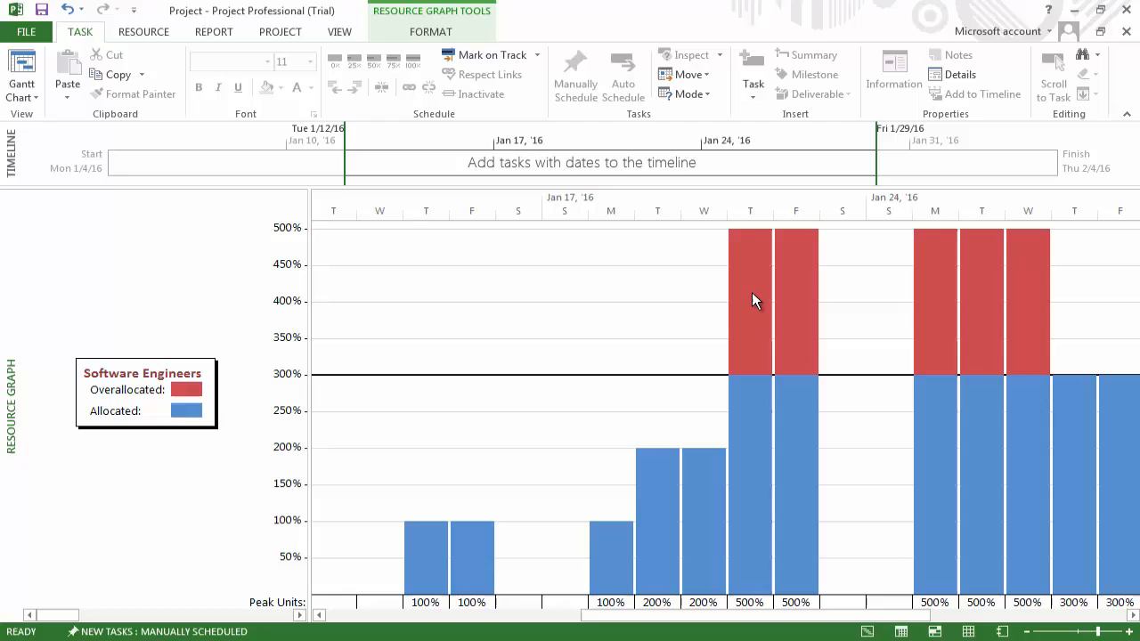
mouse_move(844, 316)
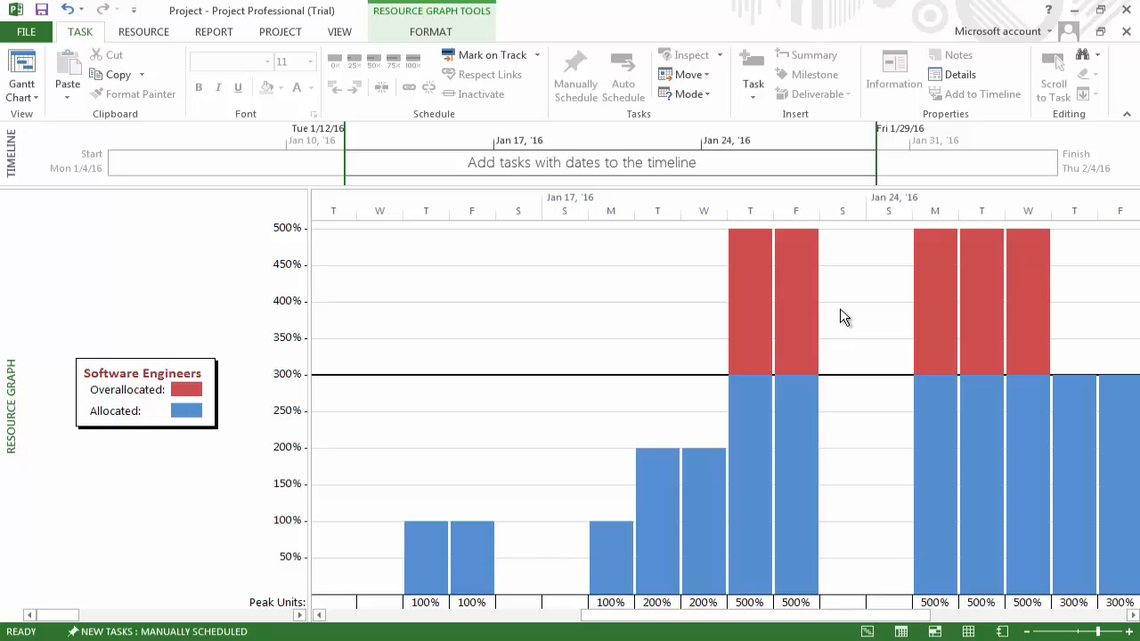
mouse_move(908, 561)
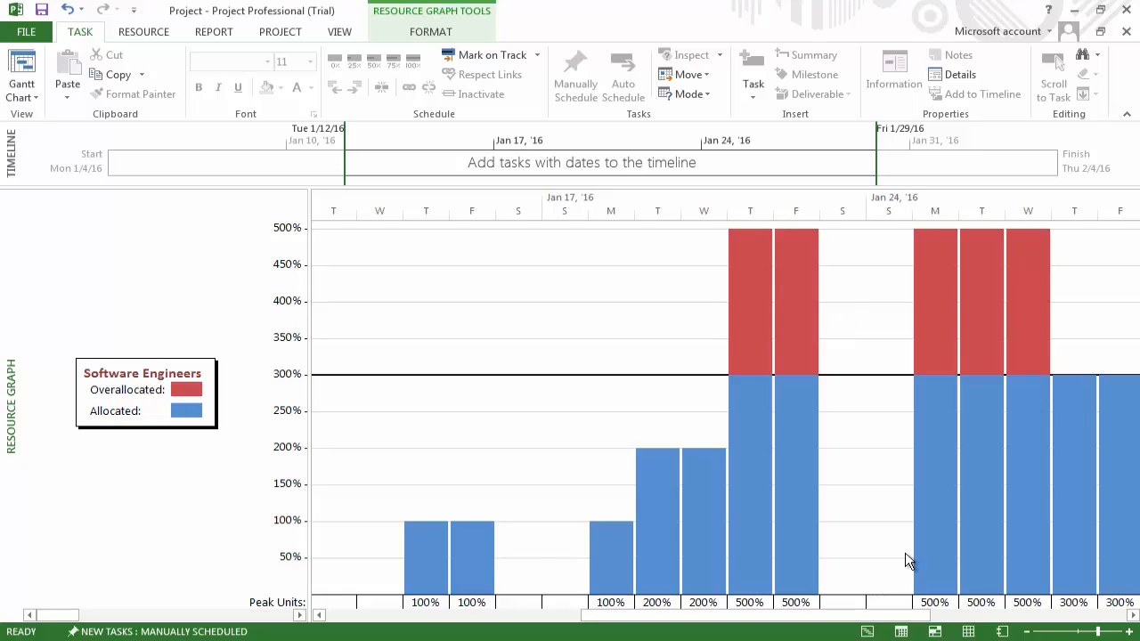